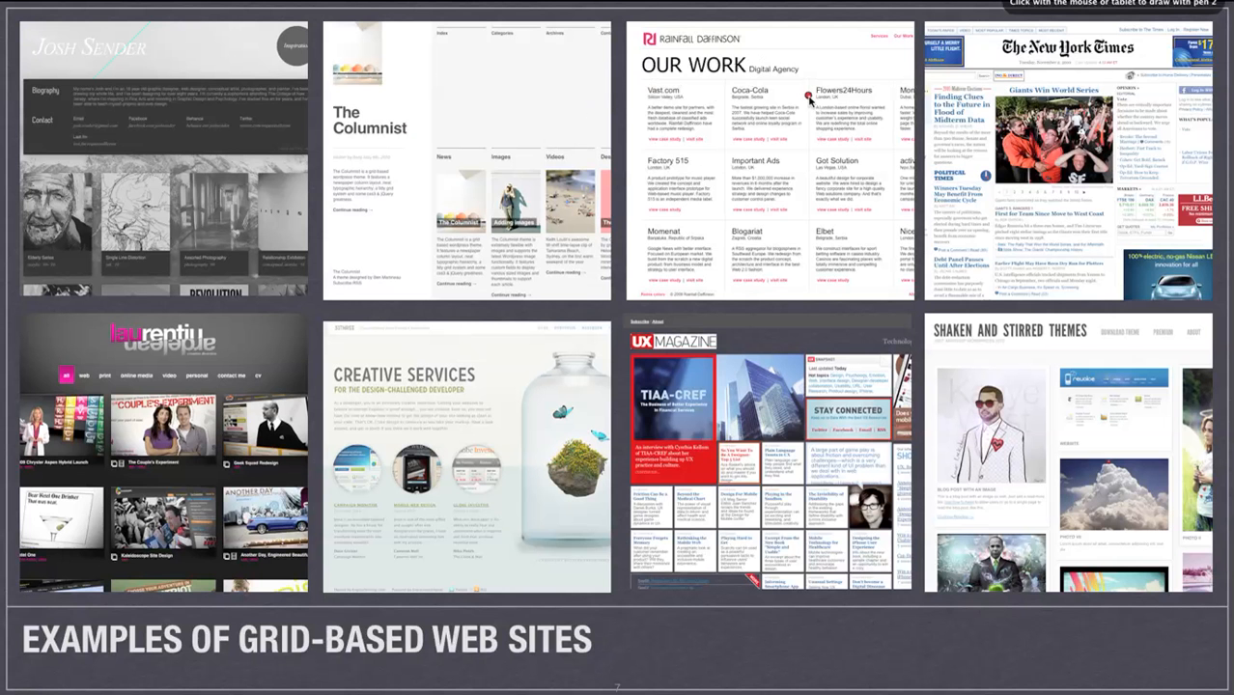
Step: Sketch red grid lines over the OUR WORK example site with the pen tool
left_click_drag(830, 93, 666, 286)
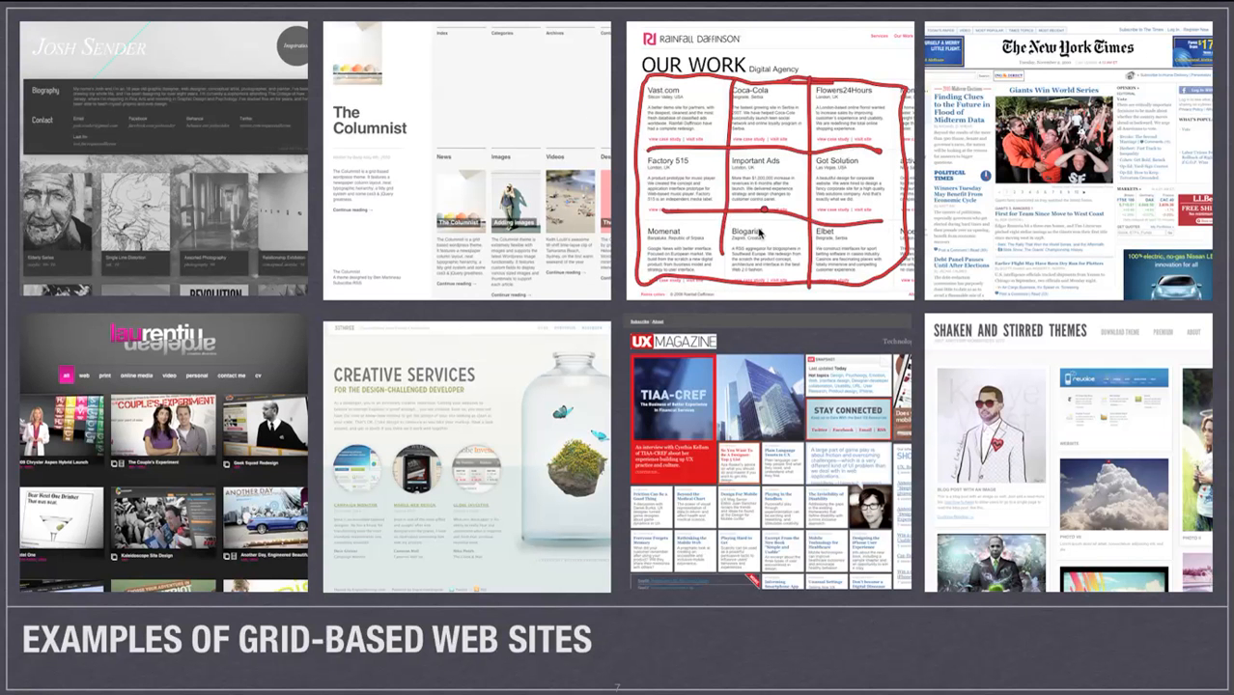
mouse_move(639, 380)
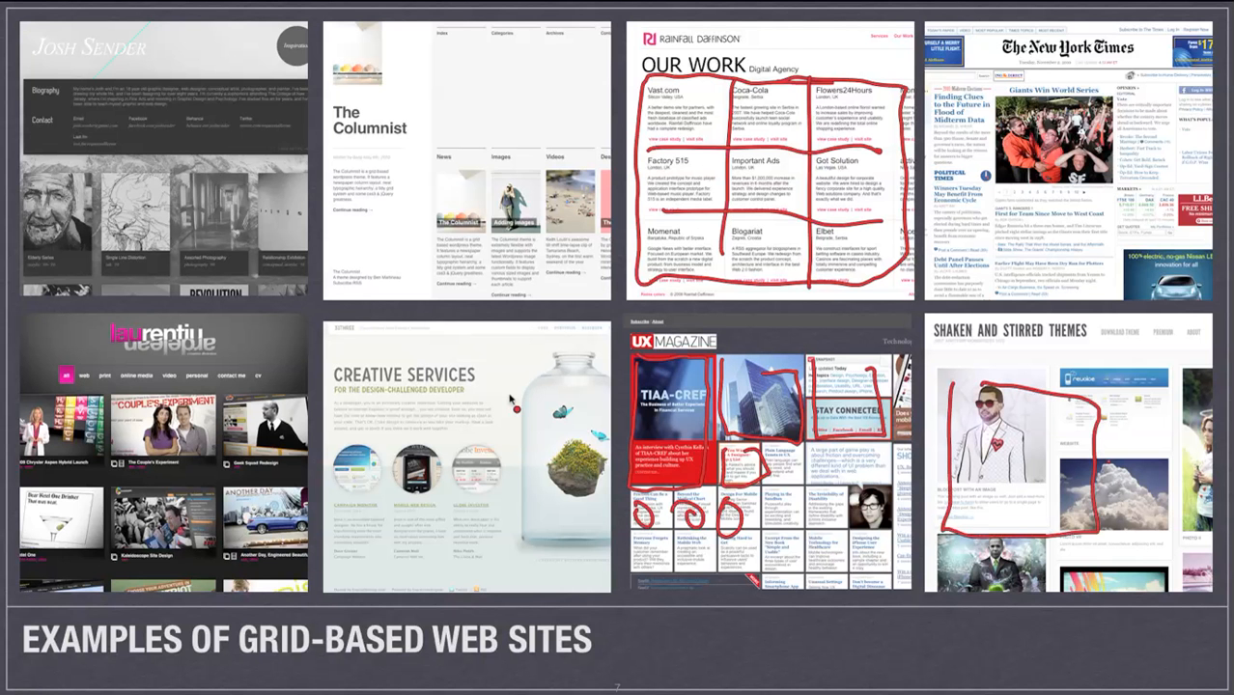
mouse_move(337, 355)
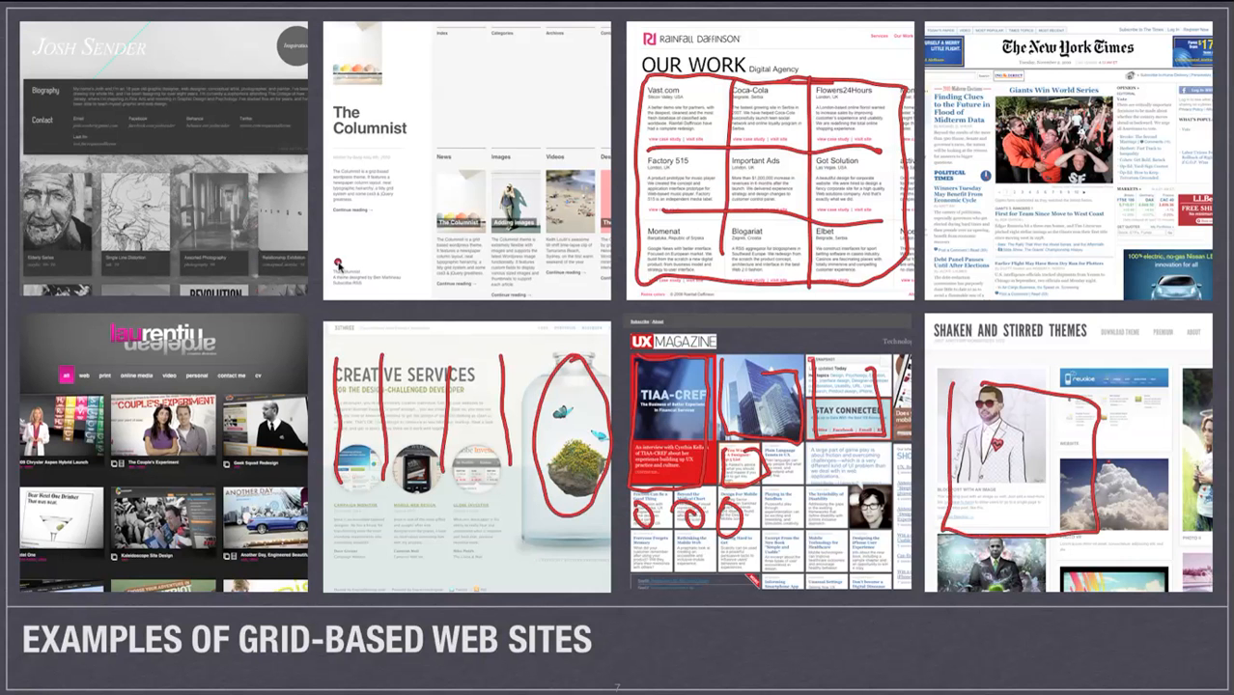
mouse_move(319, 241)
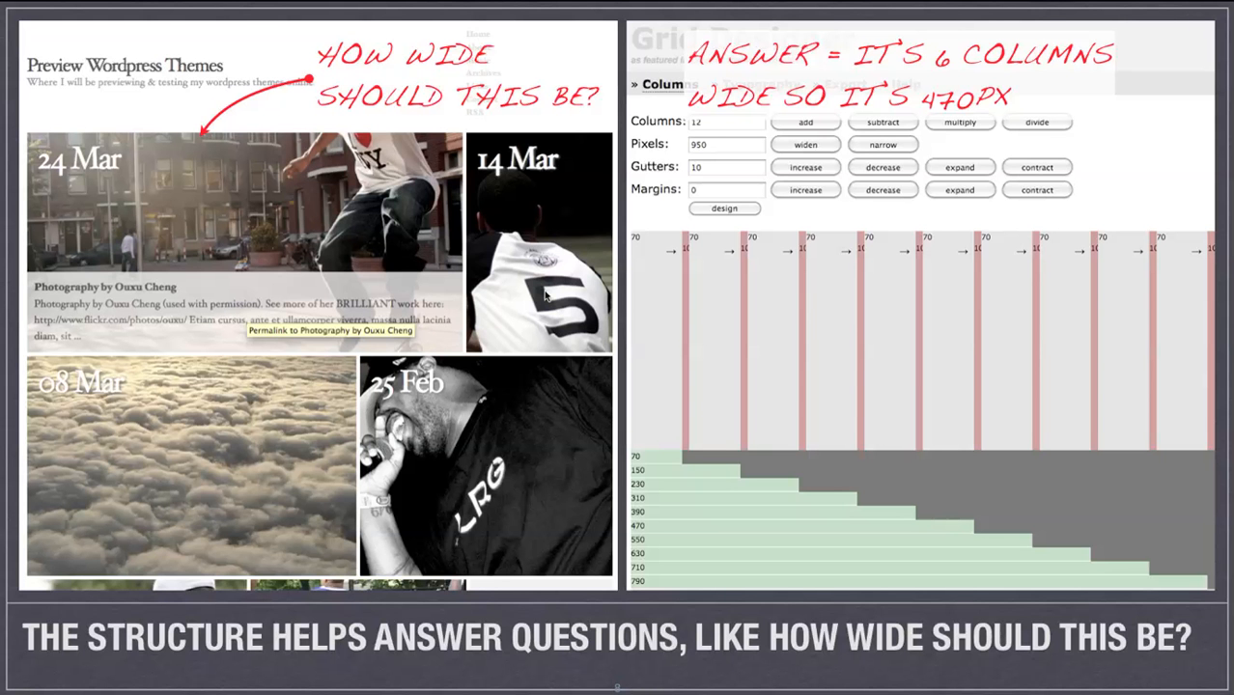
mouse_move(579, 243)
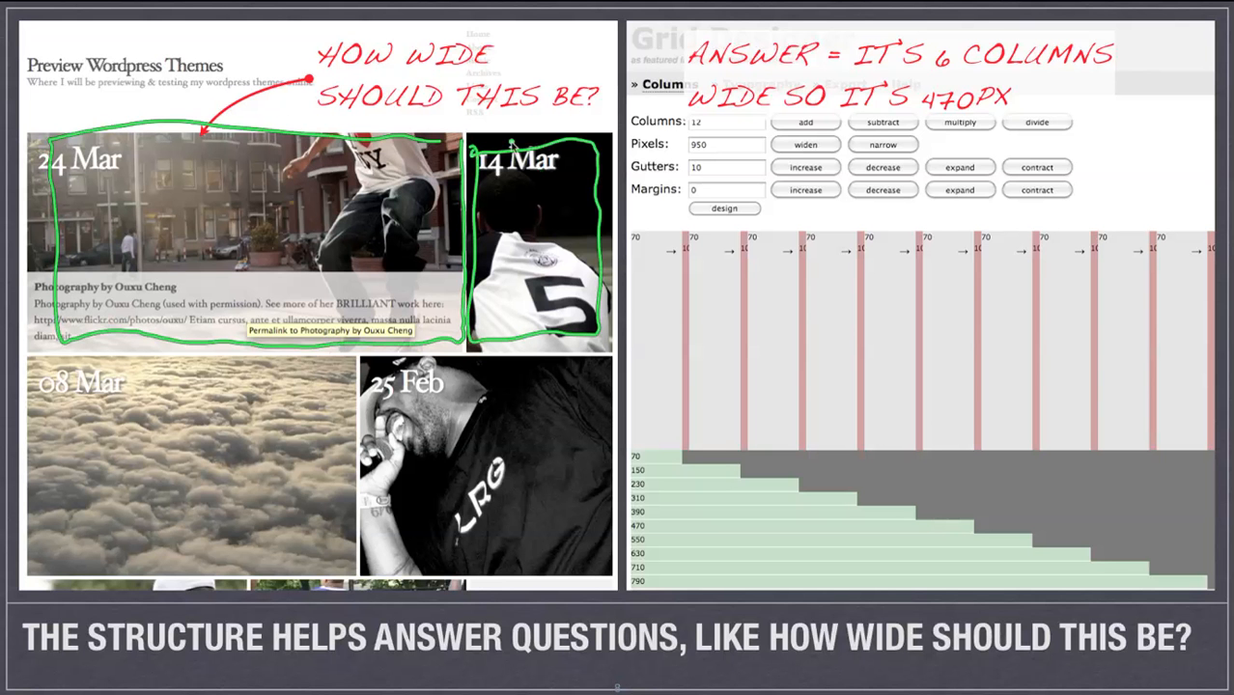
mouse_move(328, 211)
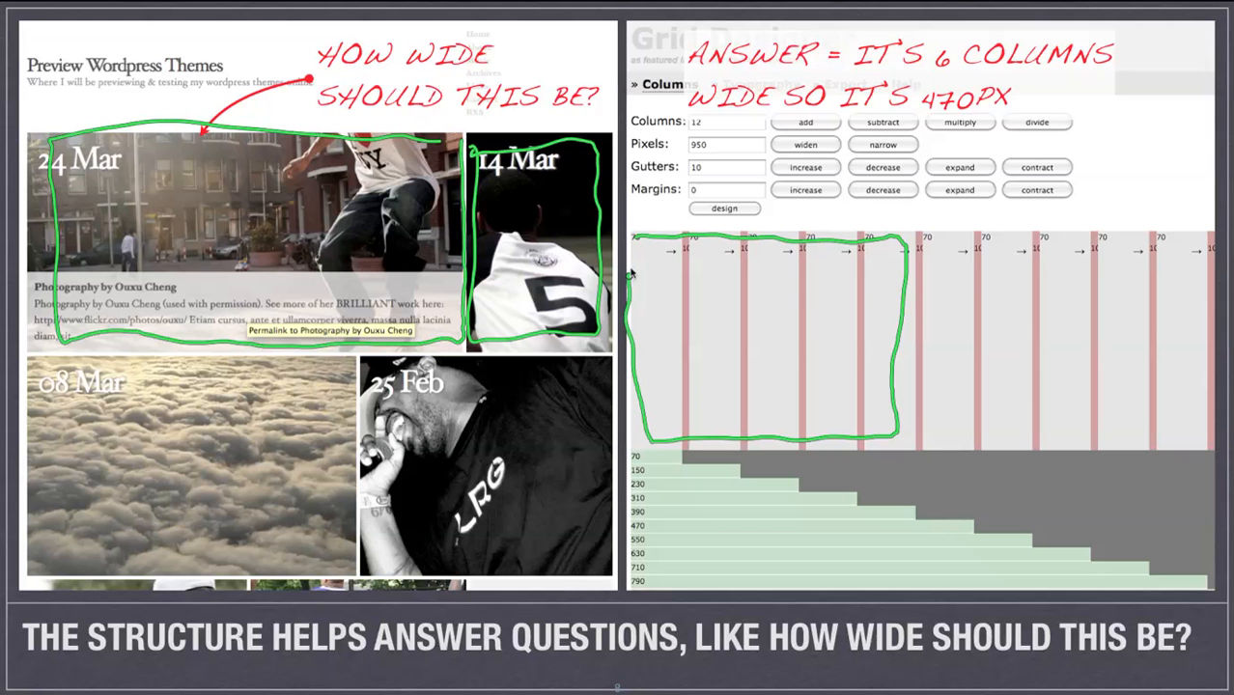
mouse_move(807, 307)
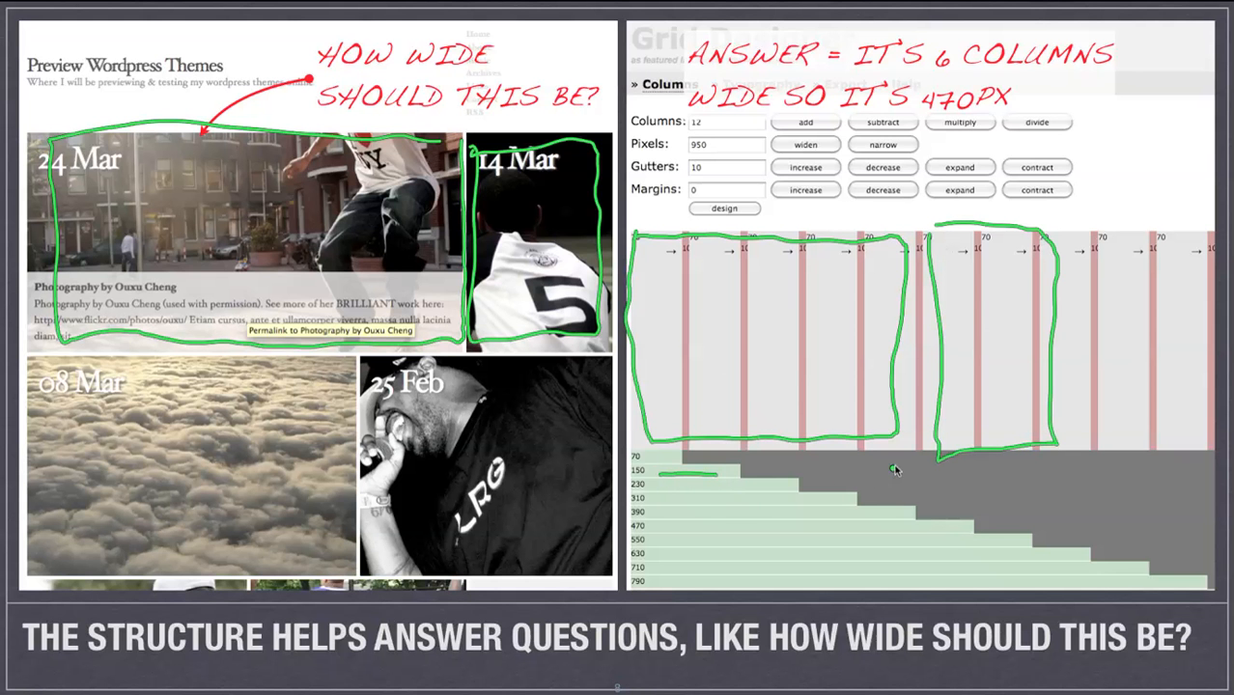
mouse_move(906, 517)
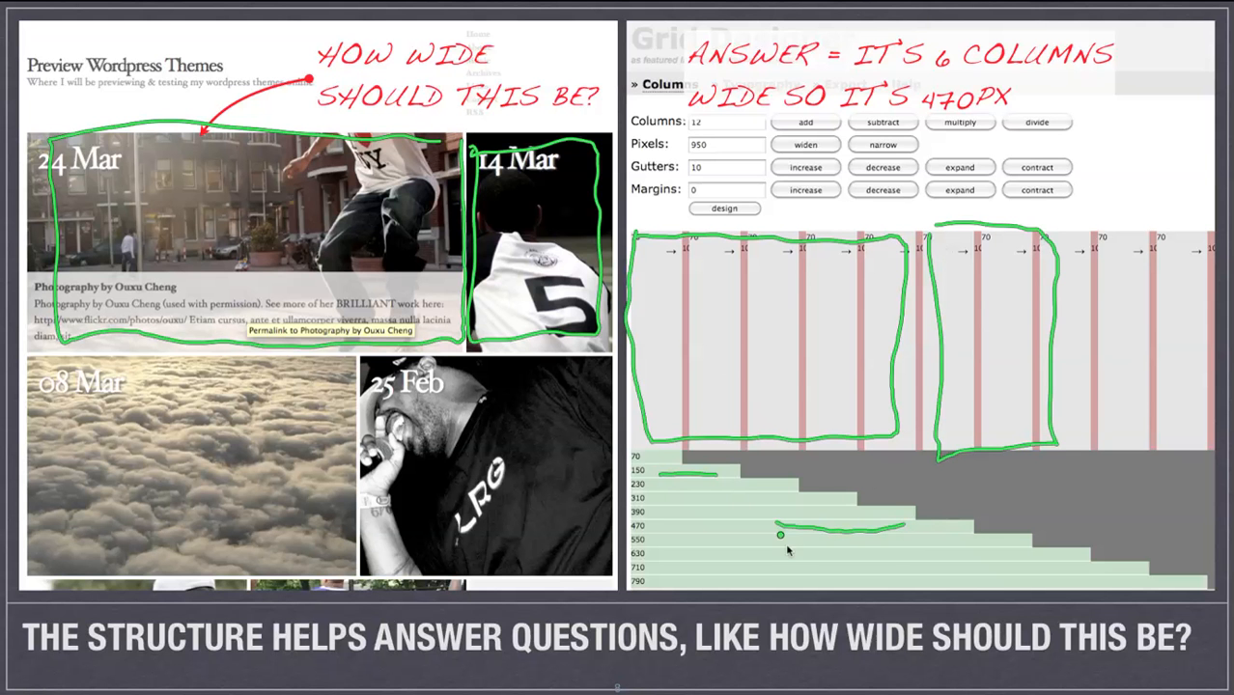
mouse_move(742, 336)
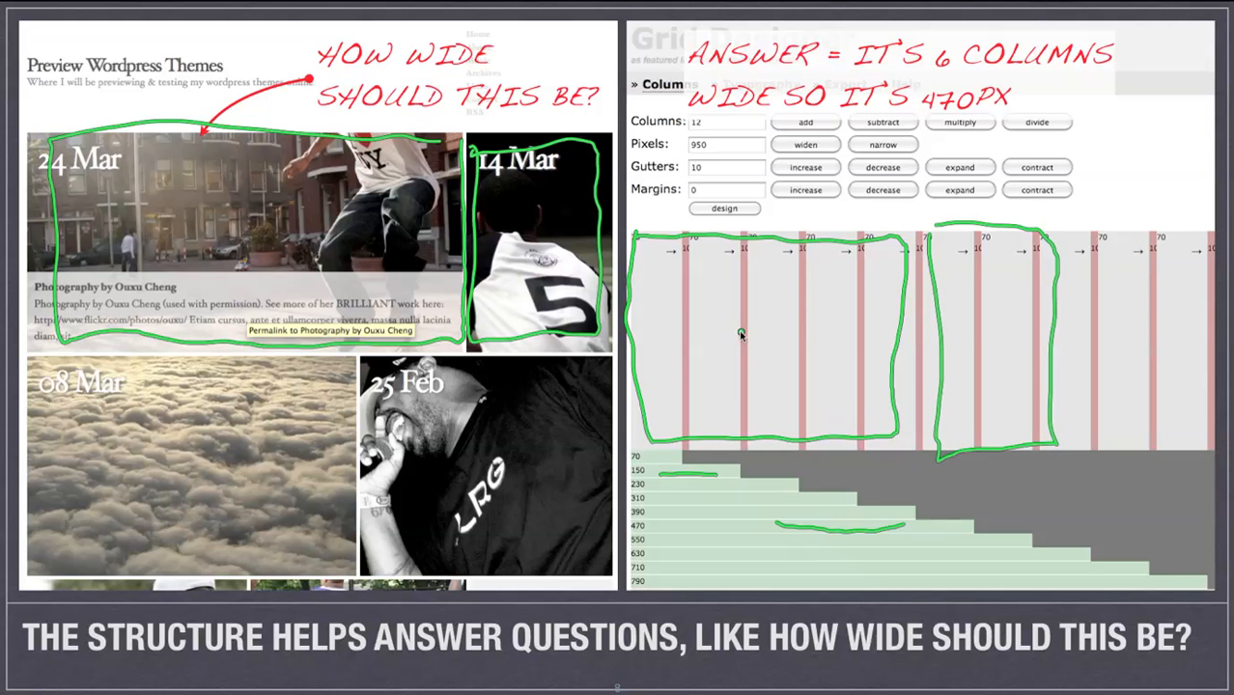
mouse_move(650, 367)
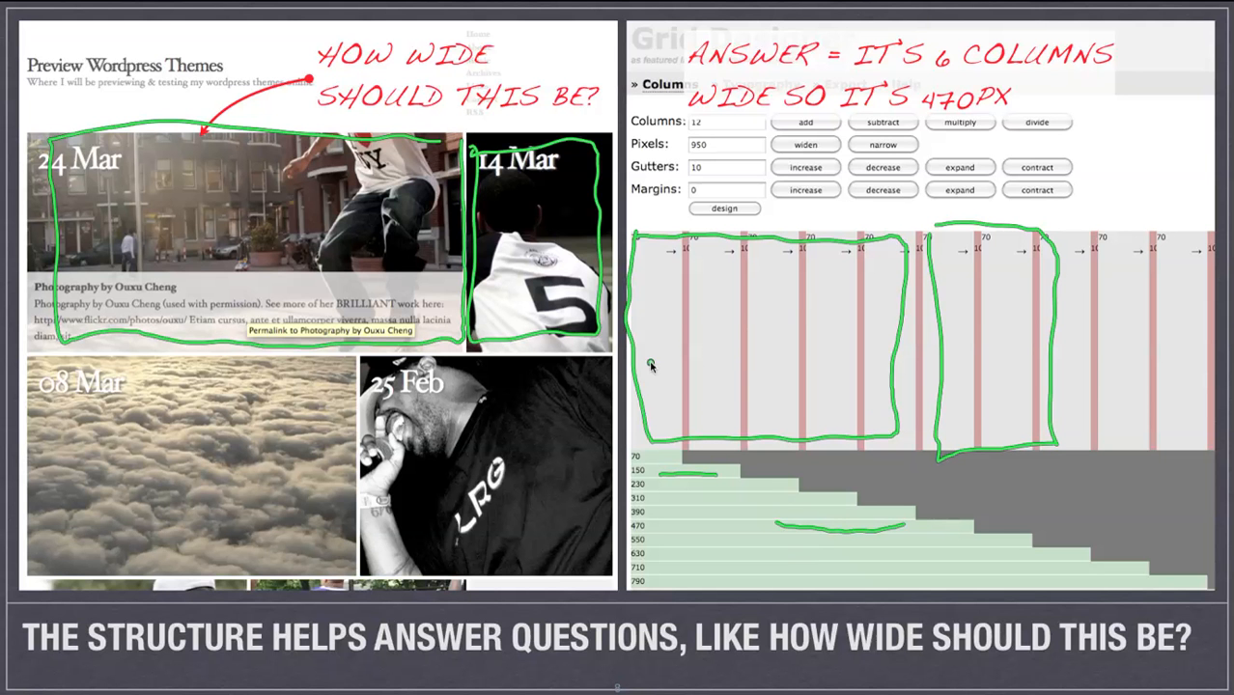
mouse_move(359, 240)
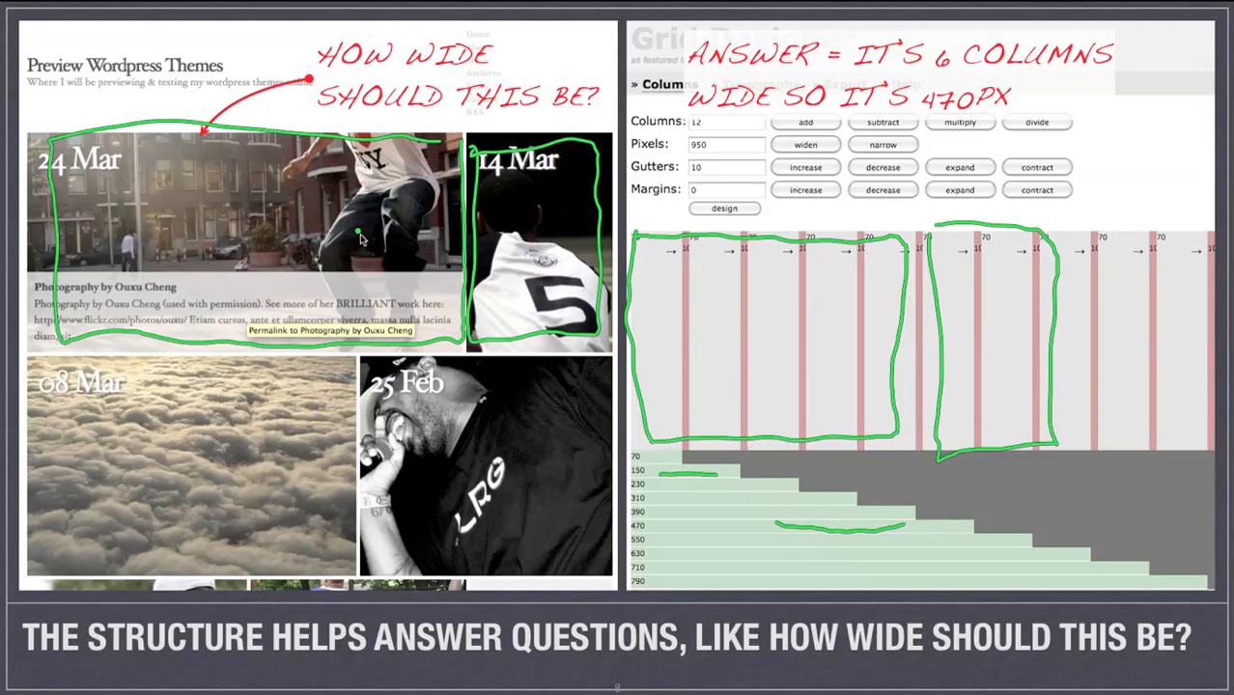
mouse_move(328, 363)
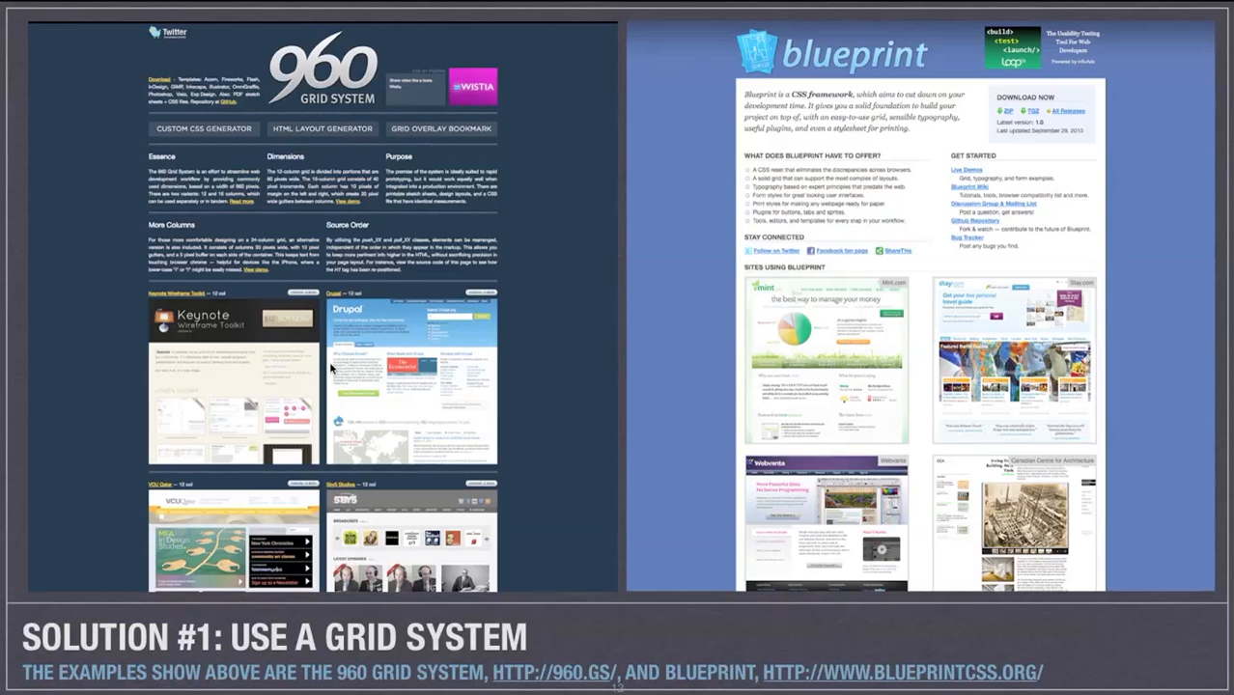
Step: Advance from the grid-system slide to 'Solution #2: Make Your Own System'
key("right")
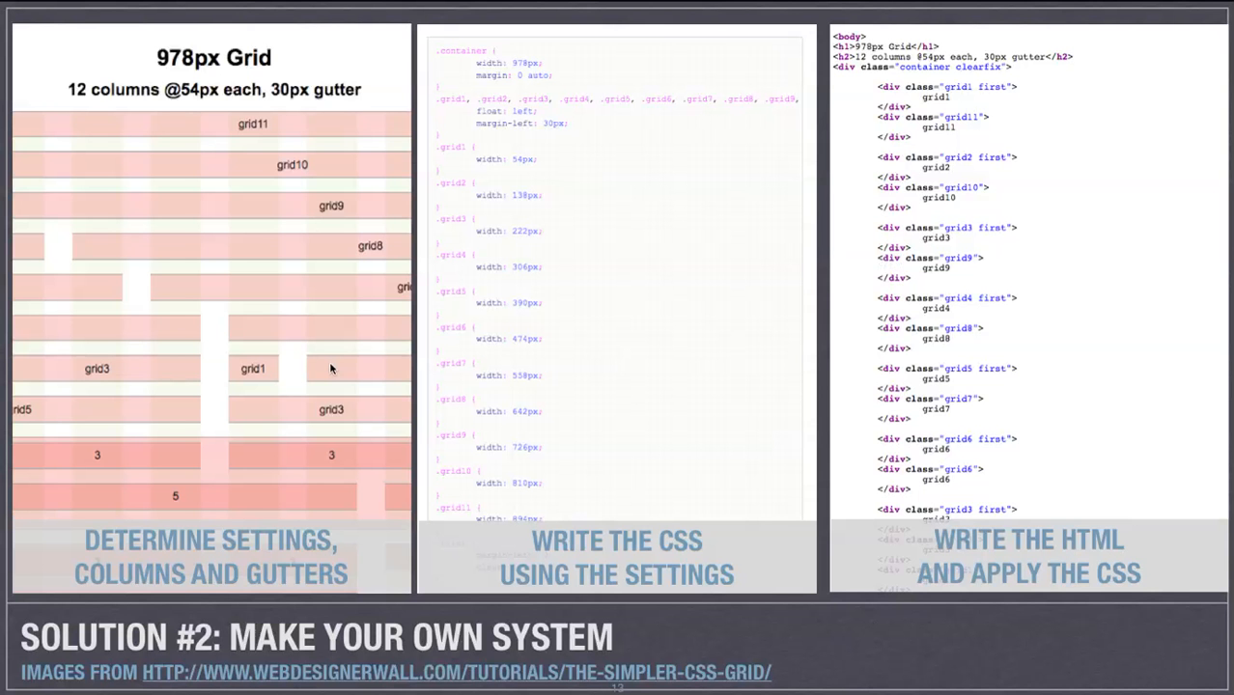
mouse_move(300, 210)
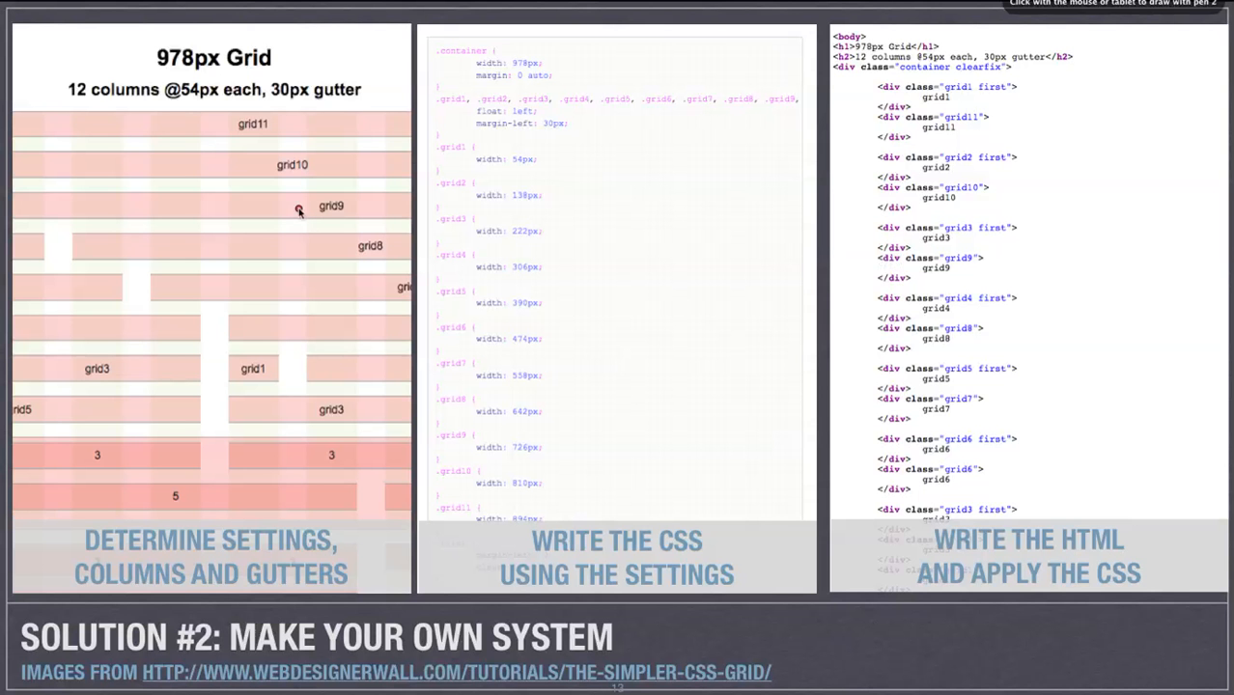
Step: Mark a point on the 'Make Your Own System' slide with the pen
left_click_drag(299, 154, 299, 154)
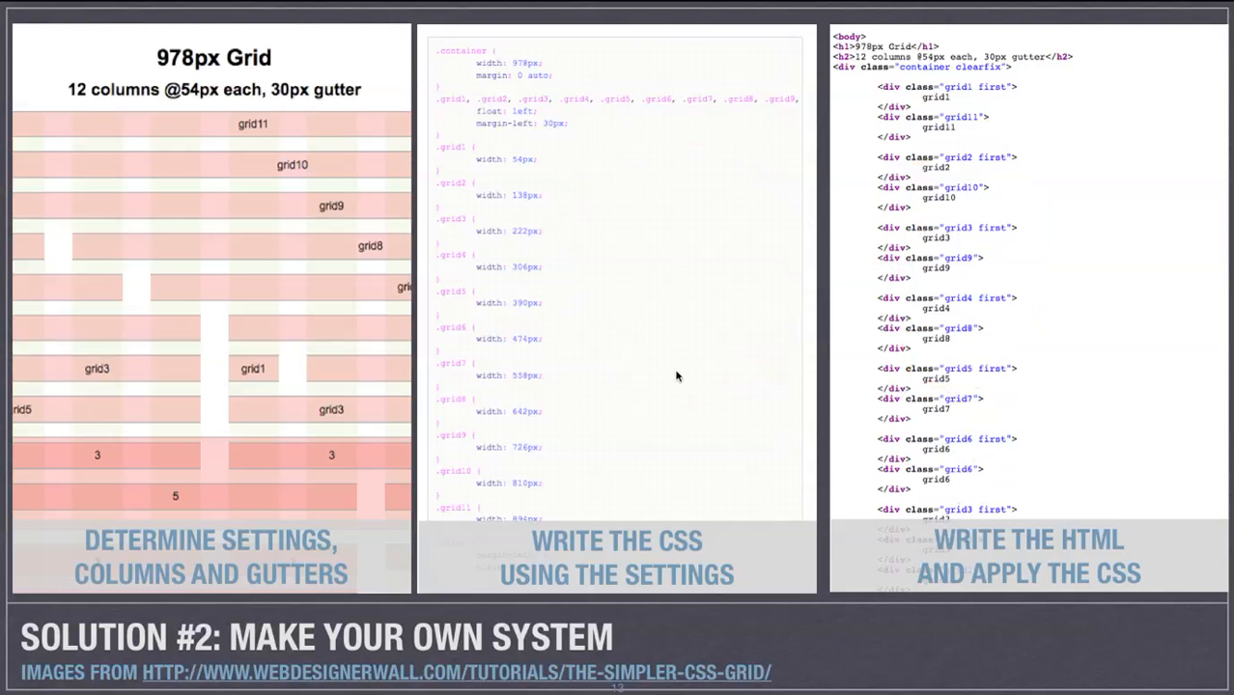
mouse_move(518, 151)
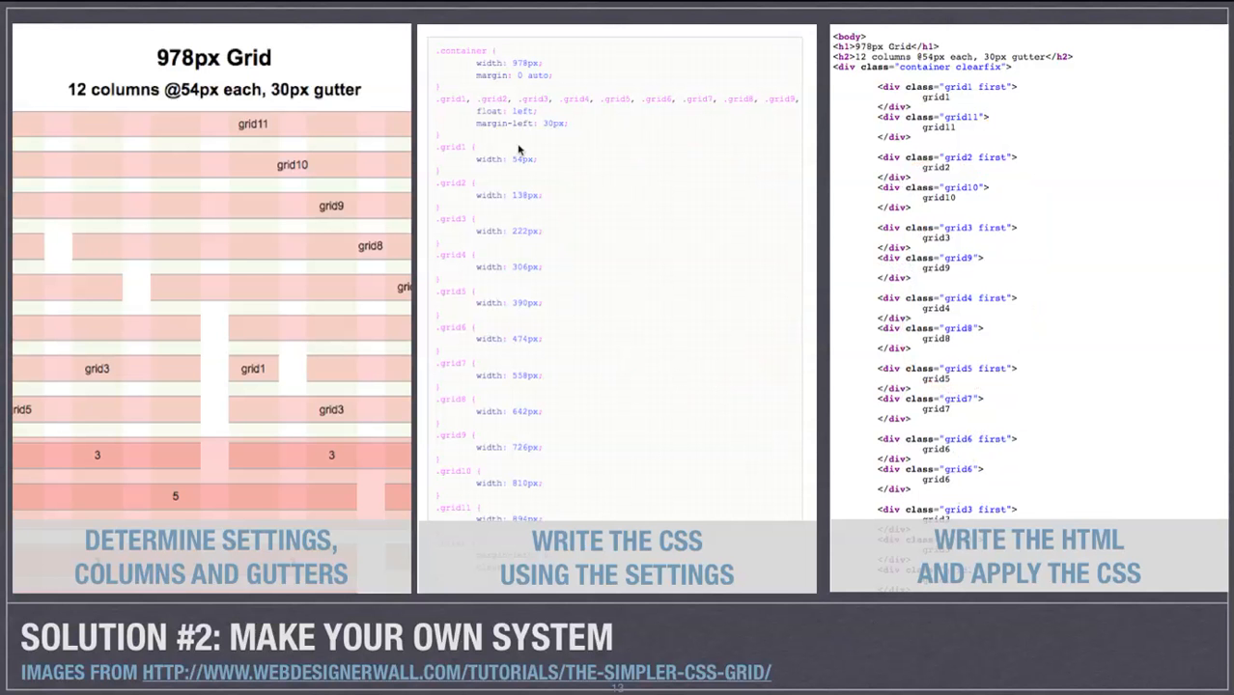
mouse_move(583, 251)
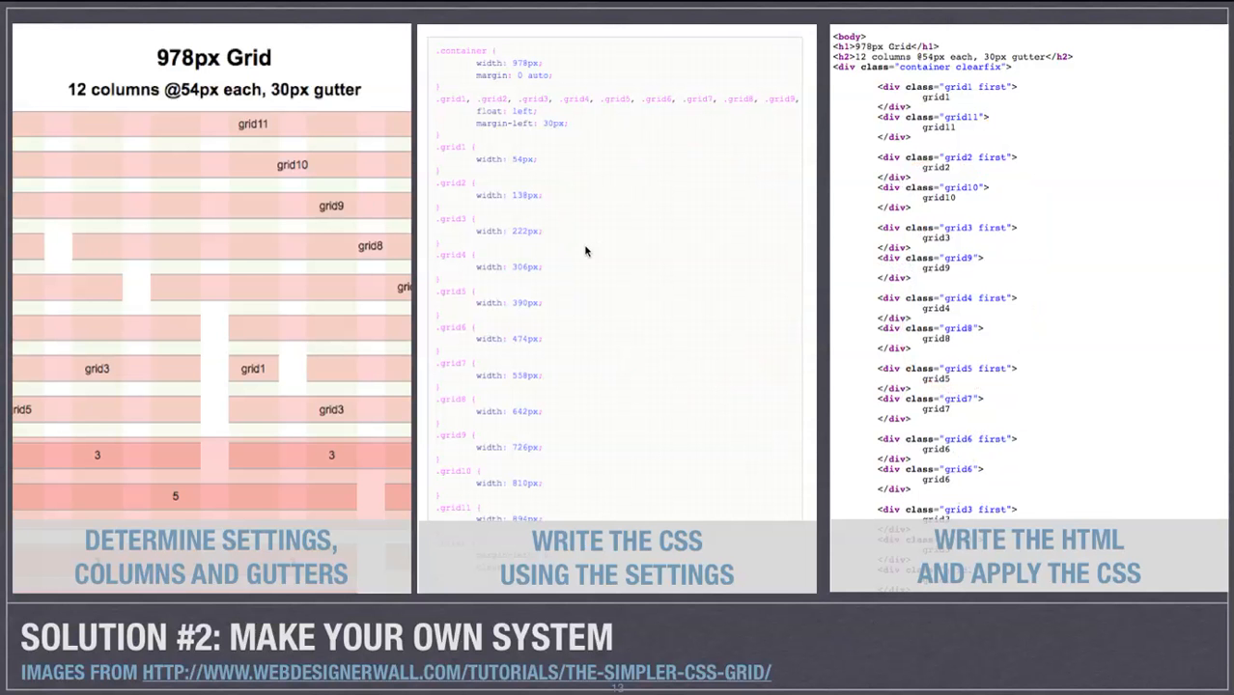